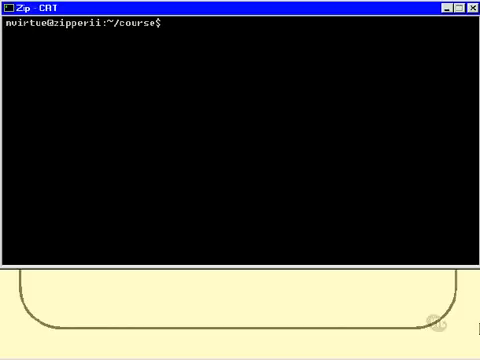
# Step: Run set -- `ls` so the positional parameters become the current directory's file names
pyautogui.write('s')
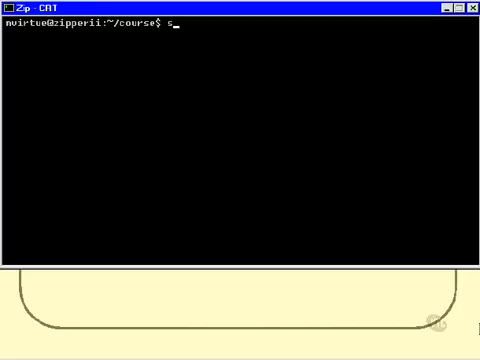
pyautogui.write('et --')
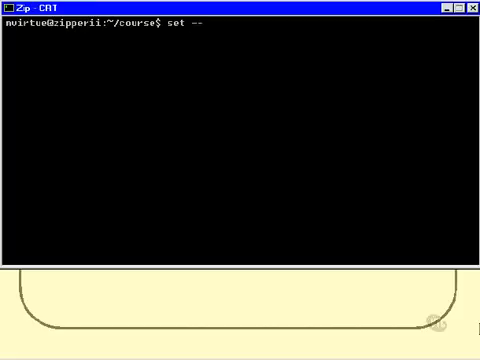
pyautogui.write('`1')
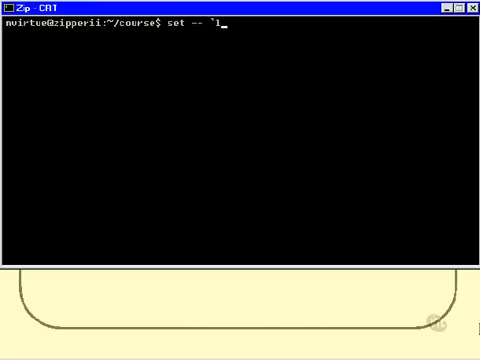
pyautogui.write('s`')
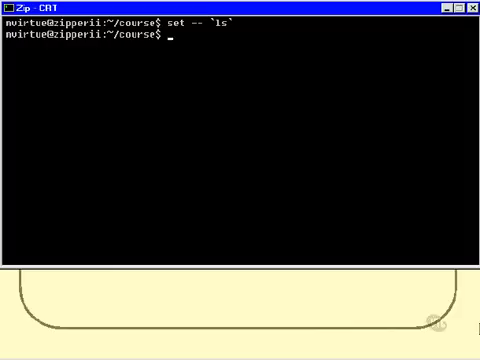
# Step: Echo $* and $9 to list the file-name parameters, then bring up parmtest3 in vi
pyautogui.write('echo')
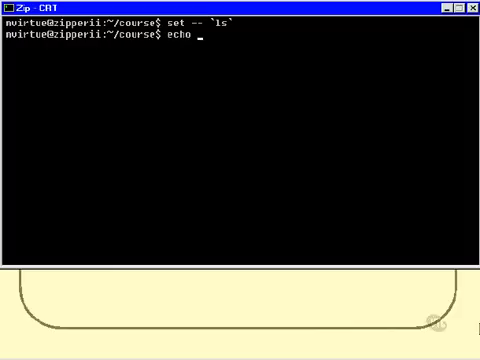
pyautogui.write('$*')
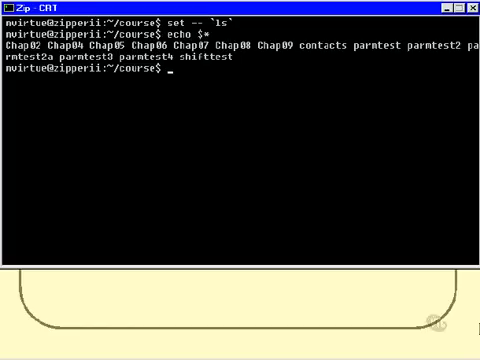
pyautogui.write('echo $9')
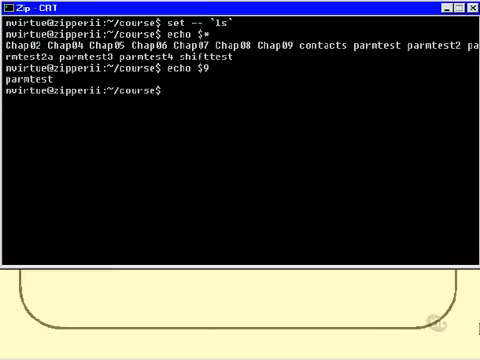
pyautogui.write('vi parmtest3')
pyautogui.write(':!')
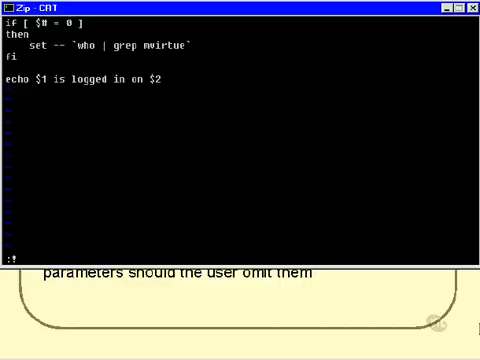
# Step: Finish the who | grep line in parmtest3, leave vi and run parmtest3 with no arguments
pyautogui.write('HAR')
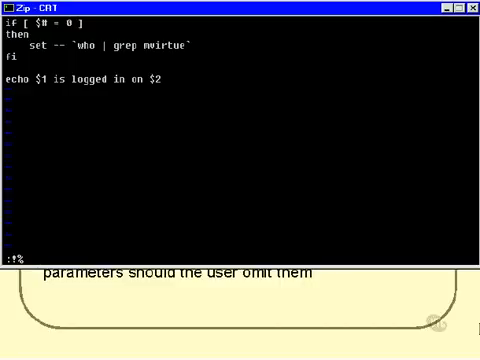
pyautogui.write('MARK')
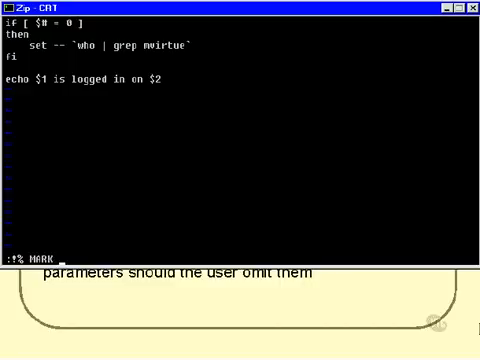
pyautogui.write('term')
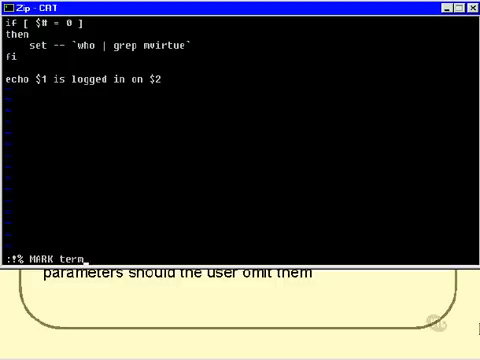
pyautogui.press('Return')
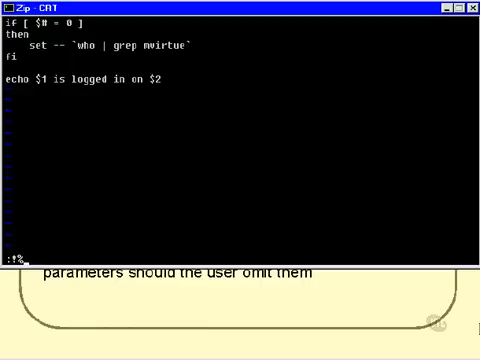
pyautogui.write('parmtest3')
pyautogui.click(236, 90)
pyautogui.write('shift 2')
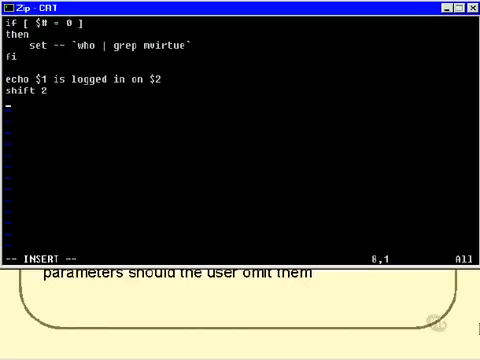
# Step: Add the line 'echo since $*' after shift 2 to report the remaining who fields
pyautogui.write('echo')
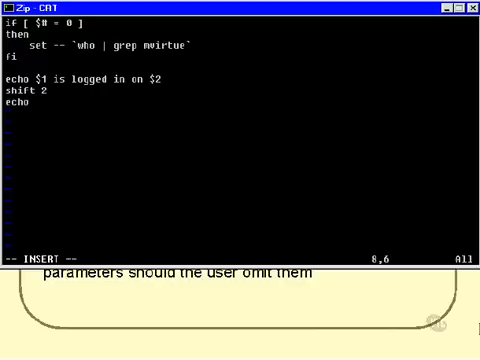
pyautogui.write('since $*')
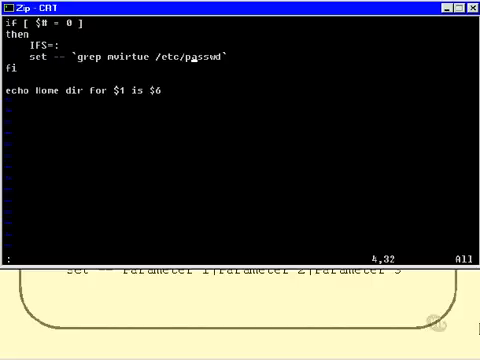
# Step: Run :!grep mvirtue /etc/passwd from vi to view that user's passwd entry
pyautogui.write('!grep')
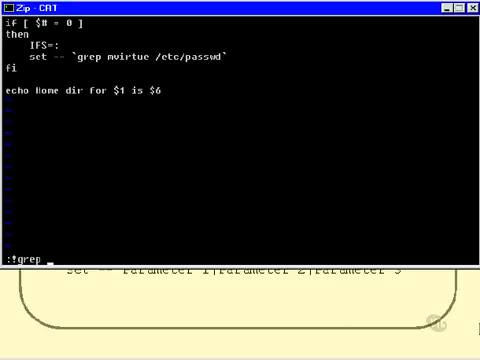
pyautogui.write('mvirtue /e')
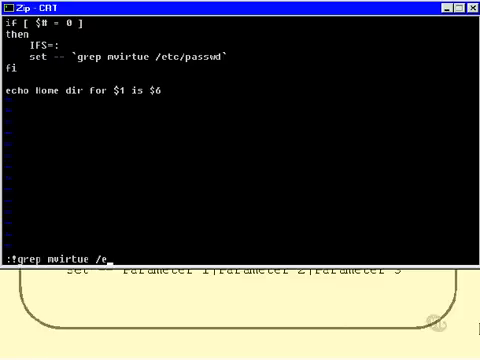
pyautogui.write('tc/passwd')
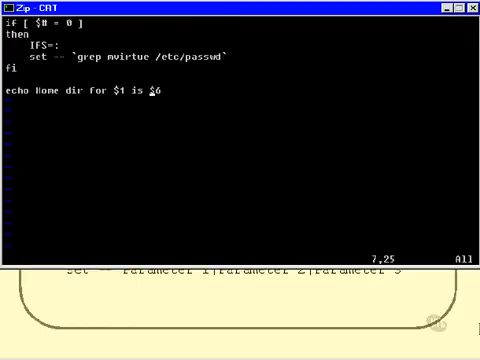
# Step: Add an 'echo $*' line beneath the home-directory echo in the passwd script
pyautogui.write('echo')
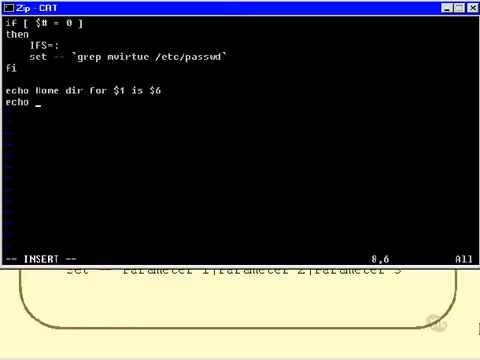
pyautogui.write('$*')
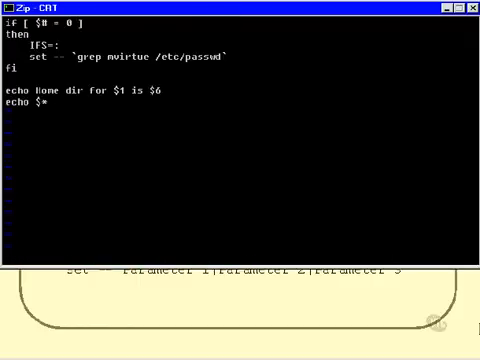